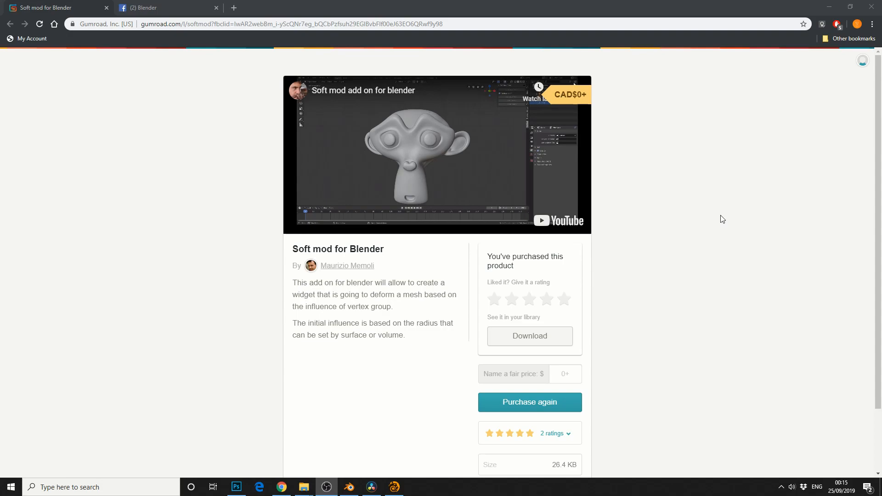
# Step: Switch from the Gumroad Soft mod page in Chrome to the Blender dog scene
pyautogui.click(349, 487)
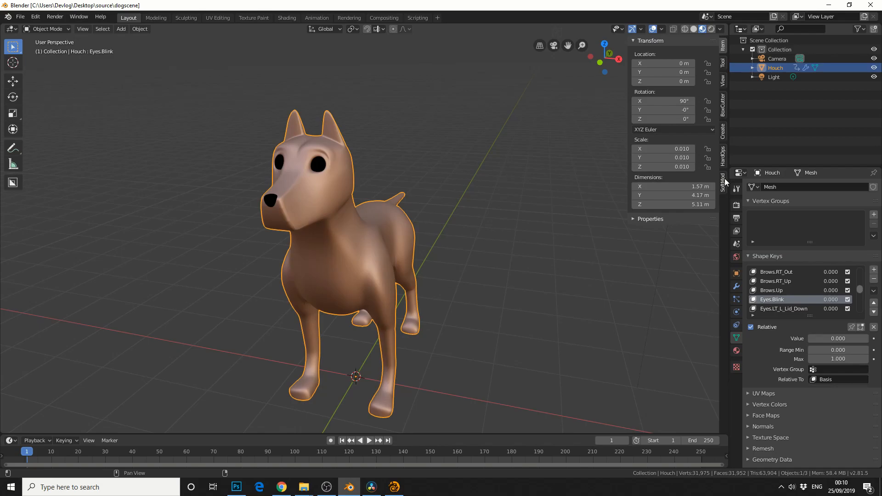
# Step: Show the SoftMod v1.0.0 panel in the viewport's N sidebar
pyautogui.click(723, 178)
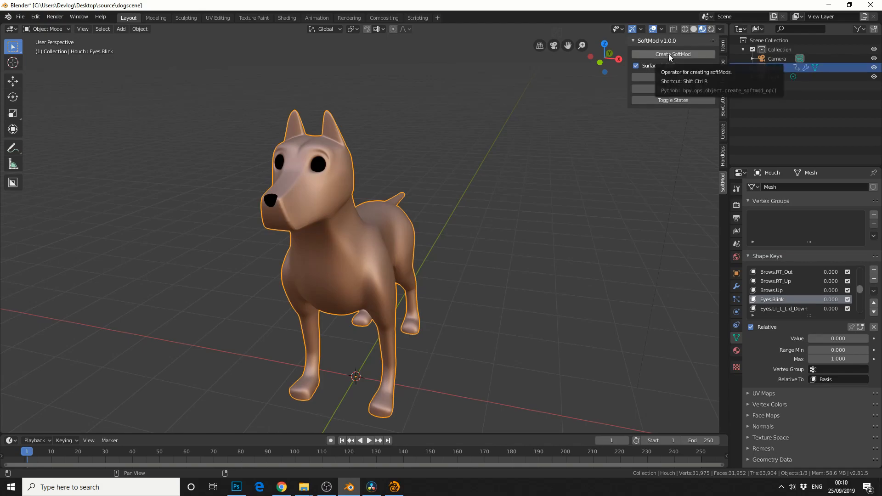
# Step: Create a SoftMod widget on the dog's ear and set its Size to 0.28 m
pyautogui.click(672, 54)
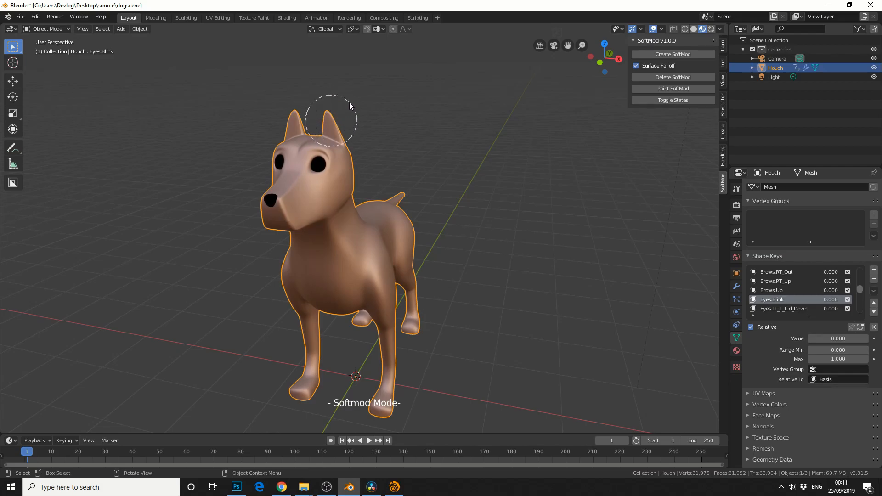
pyautogui.click(673, 54)
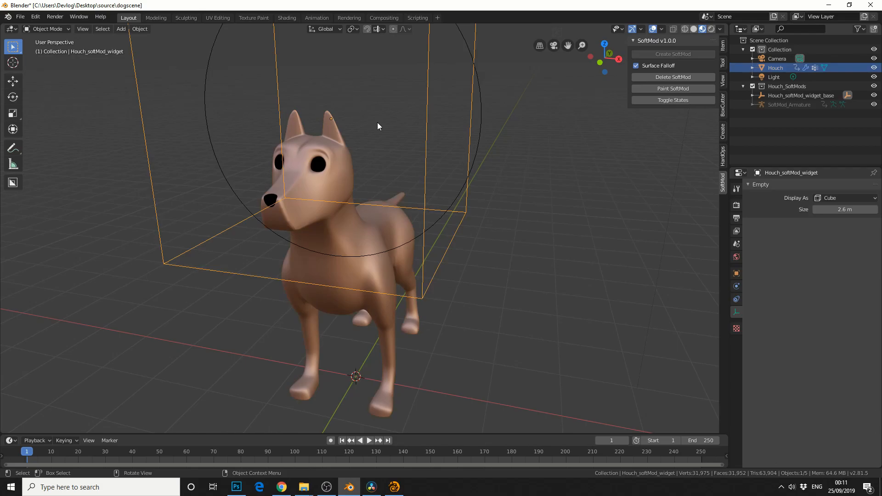
pyautogui.moveTo(556, 145)
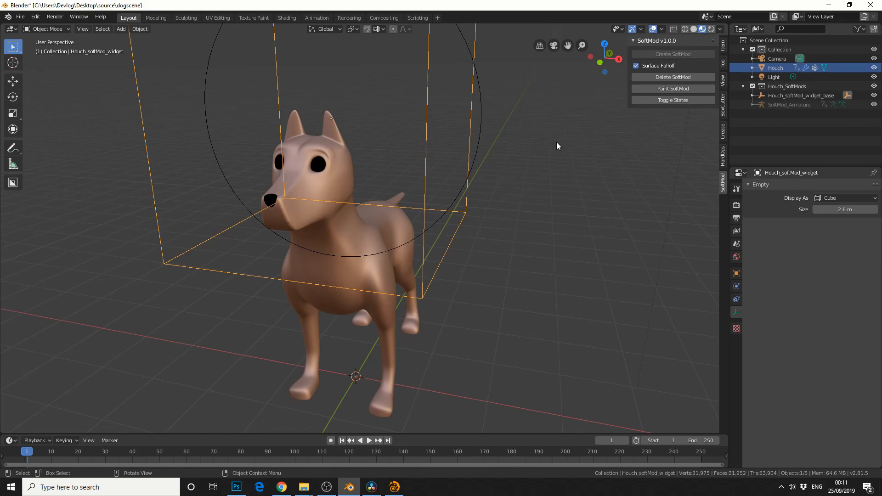
pyautogui.moveTo(611, 173)
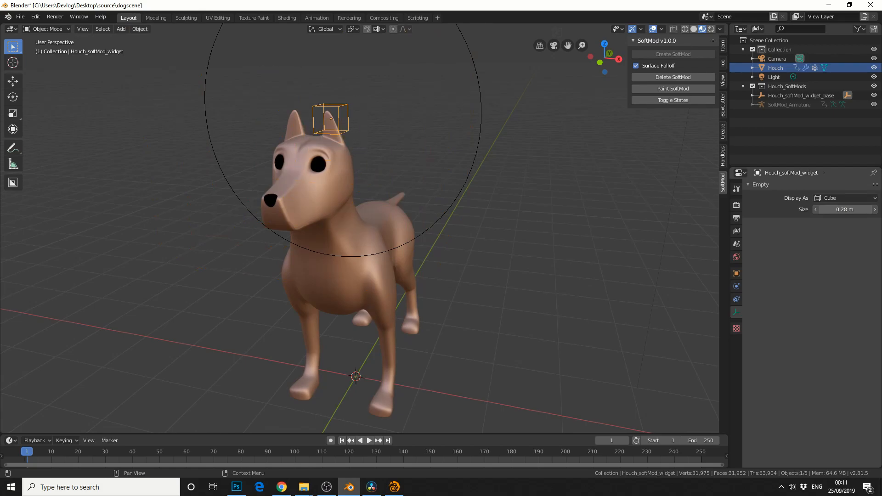
pyautogui.click(799, 95)
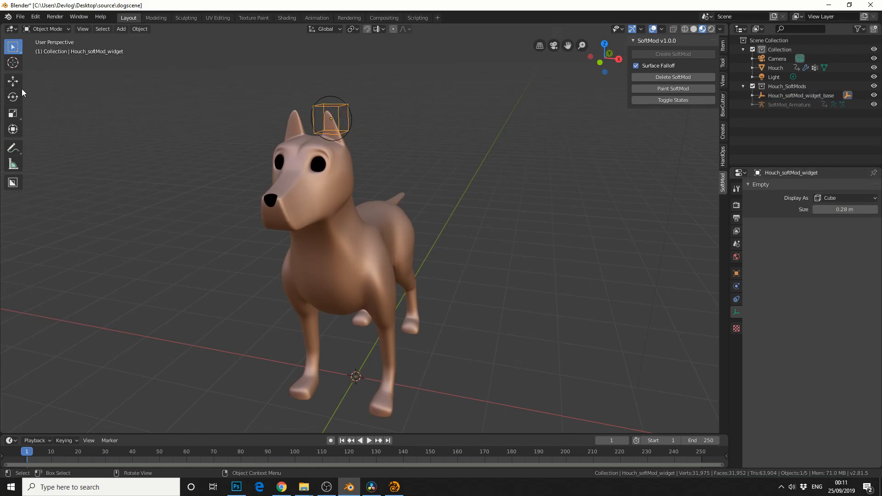
# Step: Shrink the falloff and lift the widget along Z to stretch the ear tip upward
pyautogui.click(12, 81)
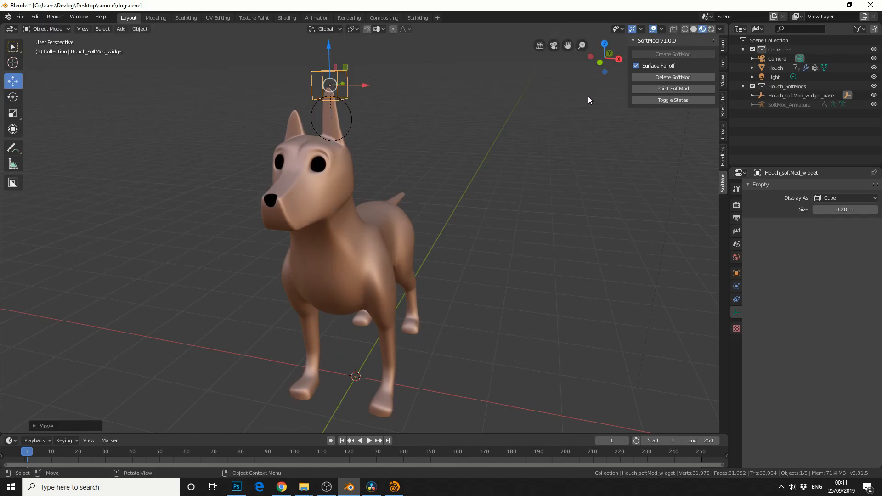
pyautogui.click(672, 100)
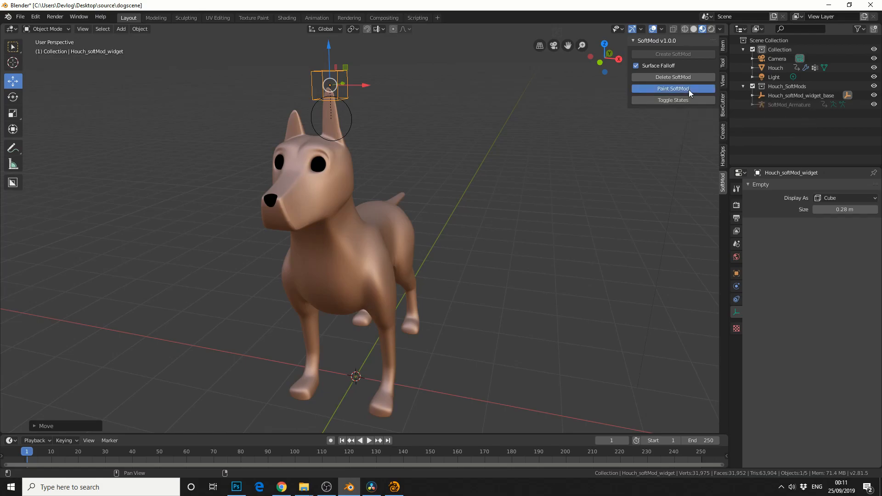
pyautogui.click(672, 89)
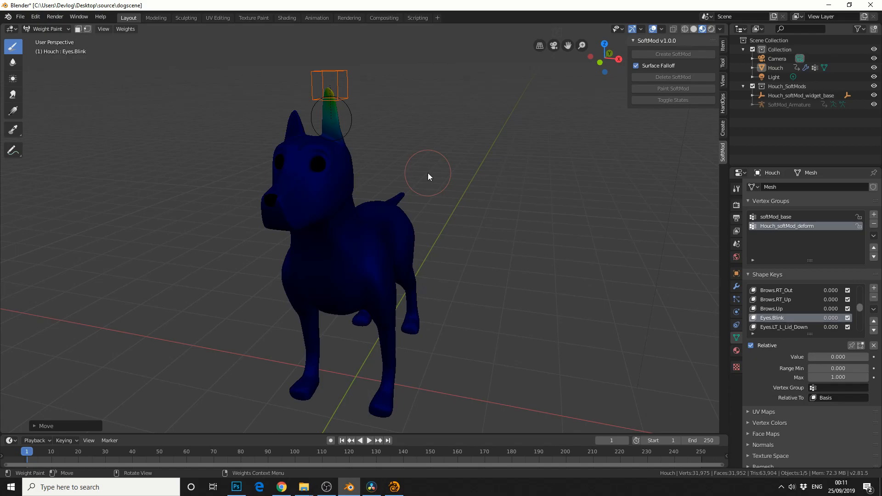
# Step: Review the ear's weights in Weight Paint, then switch back to Object Mode
pyautogui.click(48, 29)
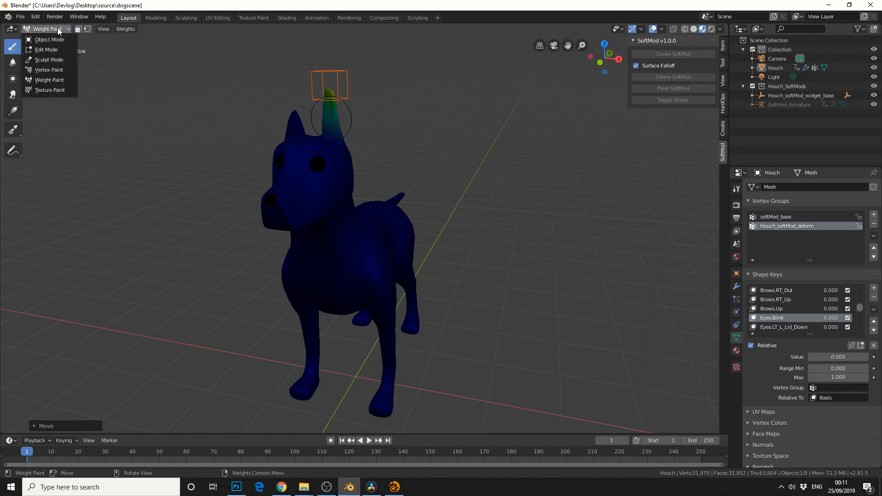
pyautogui.click(49, 38)
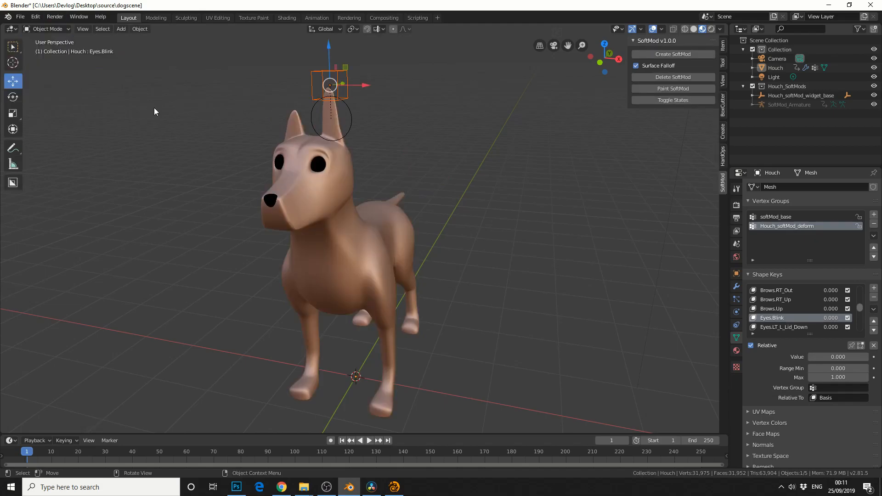
pyautogui.moveTo(316, 193)
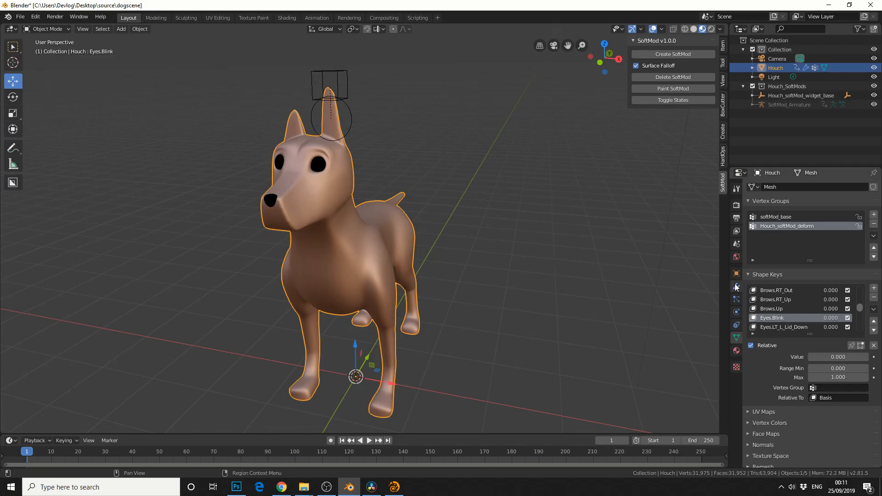
# Step: Apply the armature modifier as a shape key and return to Object Data properties
pyautogui.click(736, 286)
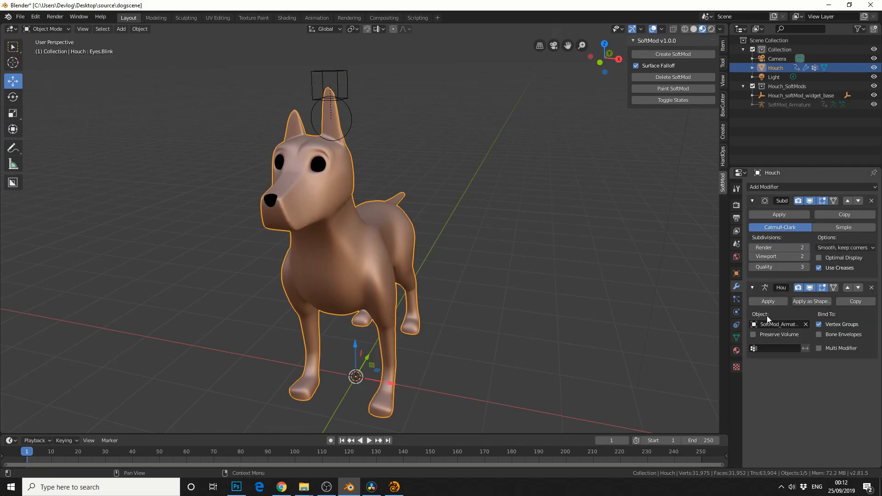
pyautogui.moveTo(811, 300)
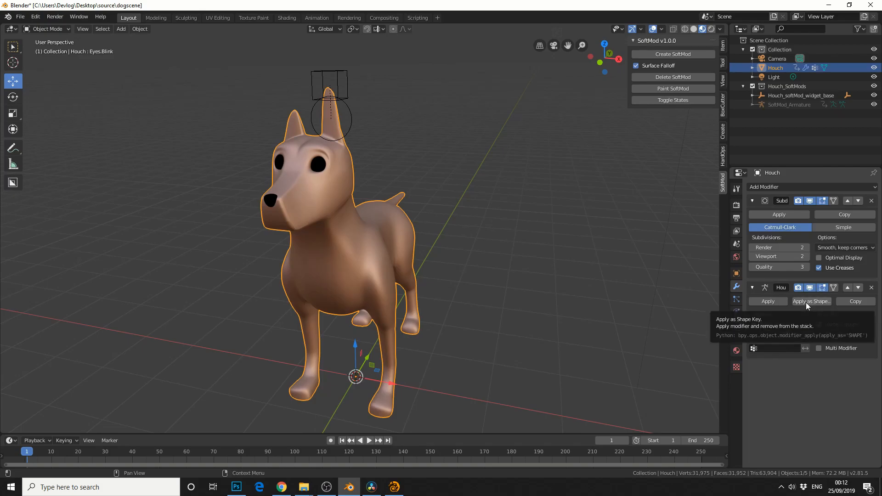
pyautogui.click(811, 301)
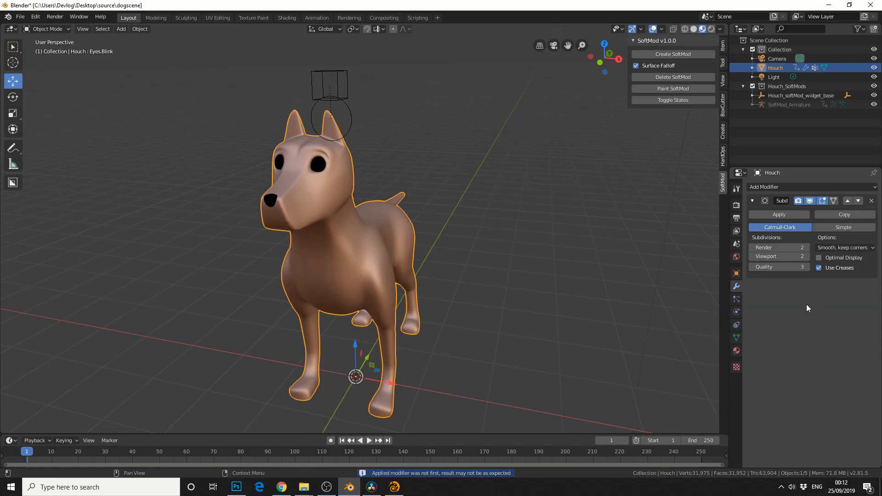
pyautogui.click(736, 337)
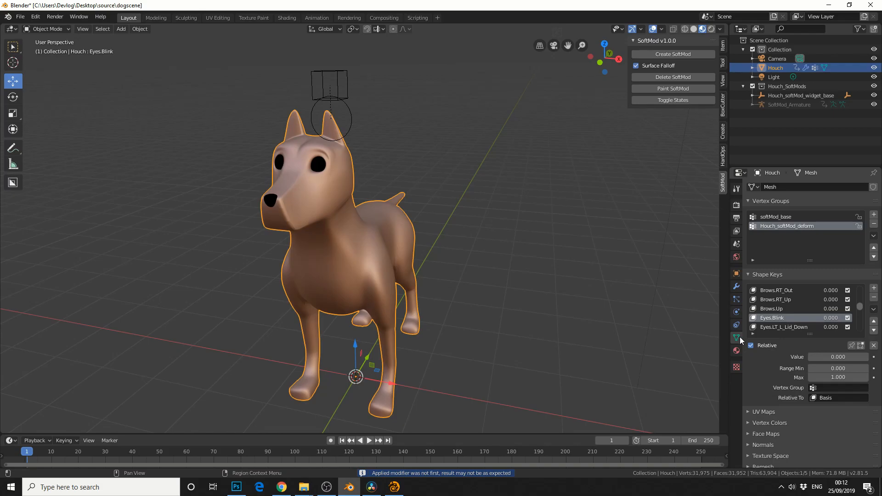
# Step: Raise the softMod key to 0.933 and Mouth.Puff to 1.000, then switch to Gumroad
pyautogui.scroll(-3)
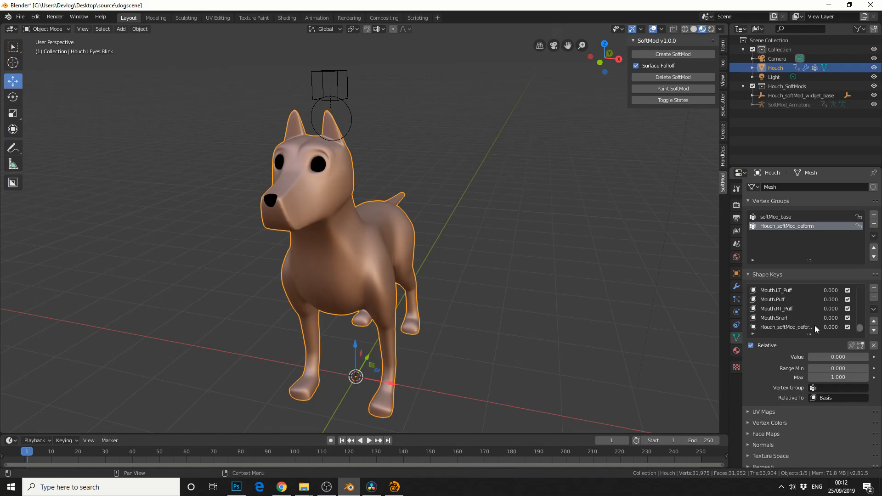
pyautogui.click(788, 327)
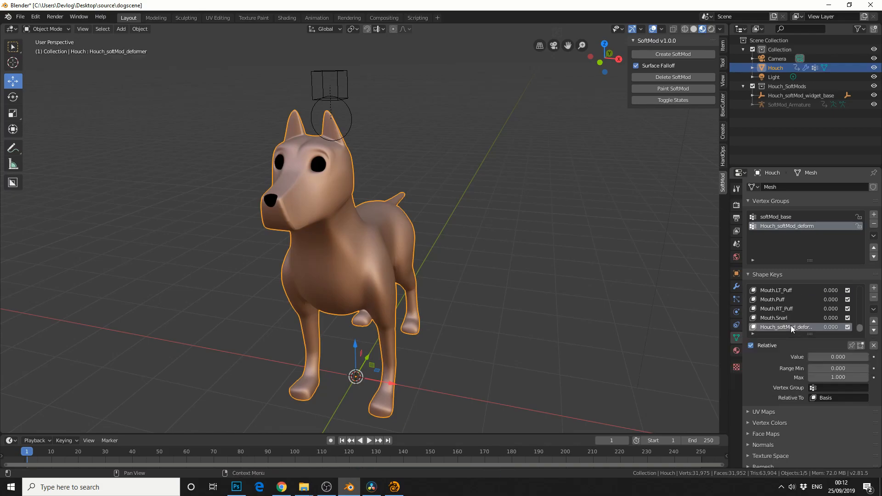
pyautogui.moveTo(819, 356)
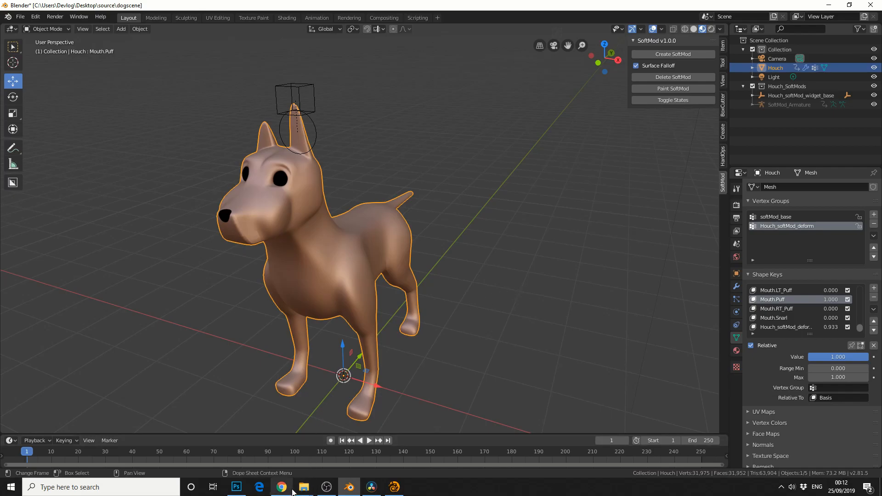
pyautogui.click(281, 487)
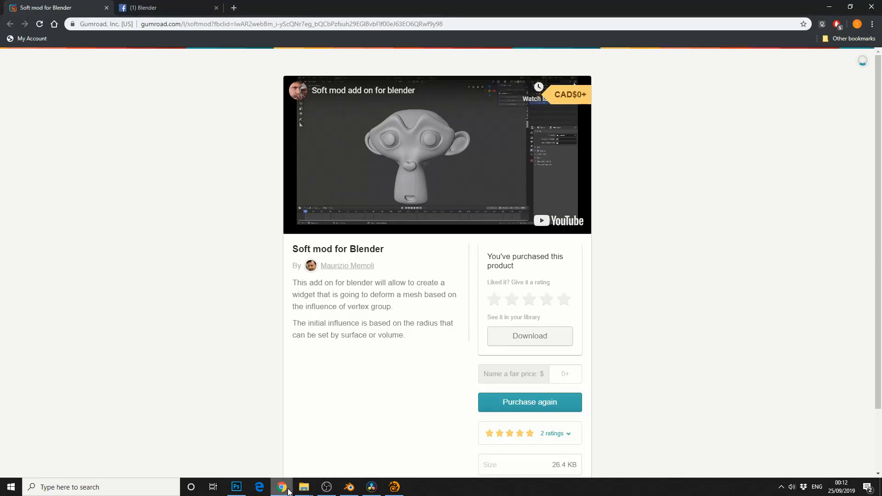